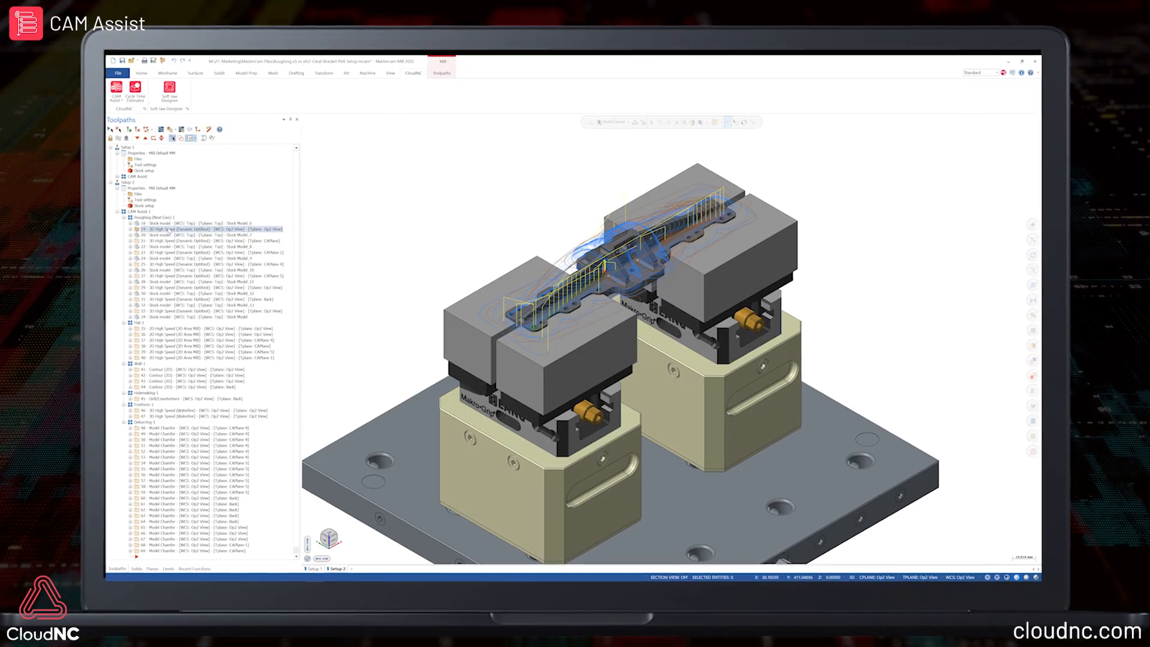
# - Display a later roughing toolpath, then the 2D High Speed Area Mill under Flat 1 instead
pyautogui.click(204, 298)
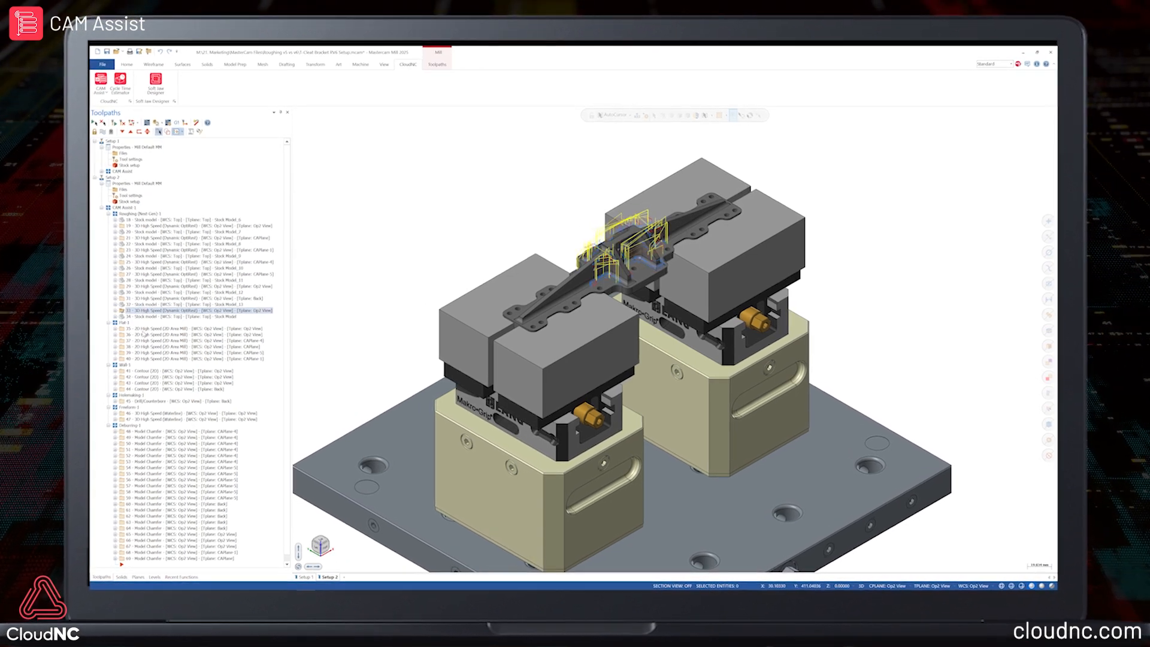
pyautogui.click(183, 334)
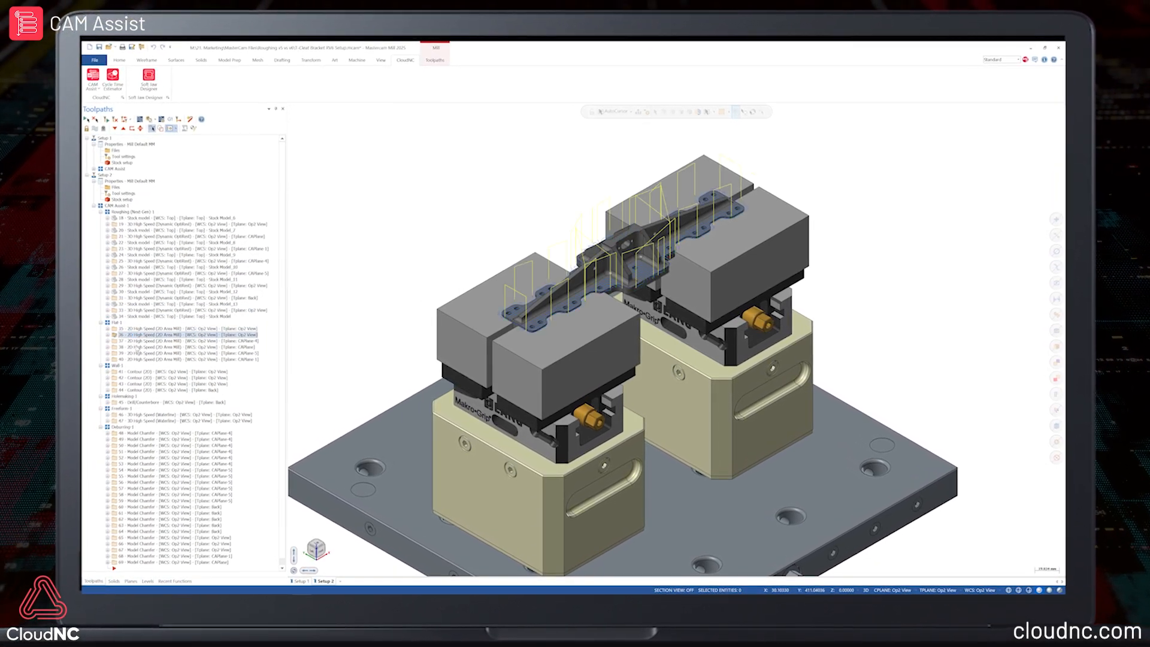